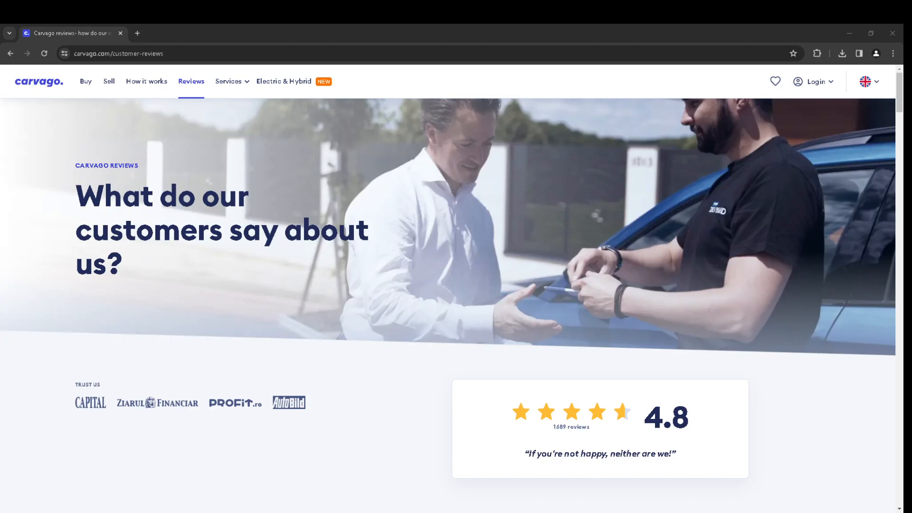
Step: Leave the reviews page and load the carvago.com home page with its car search form
click(38, 81)
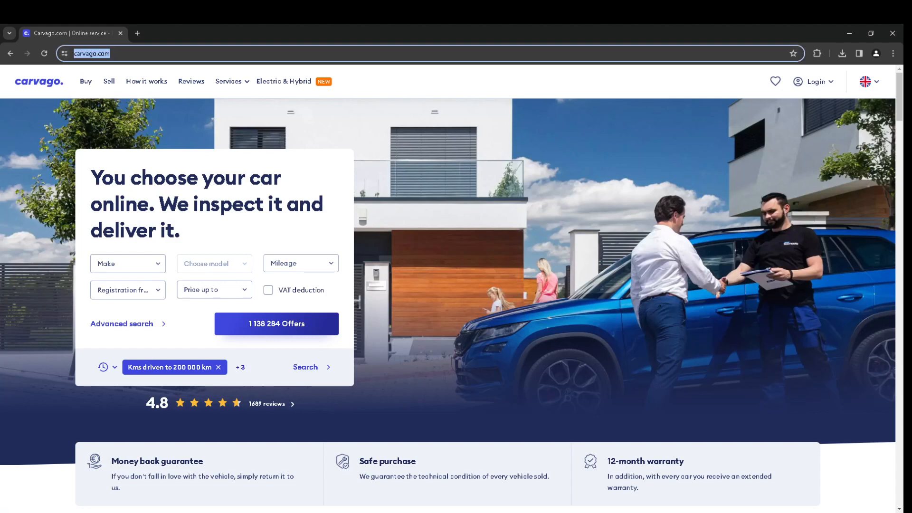
click(191, 81)
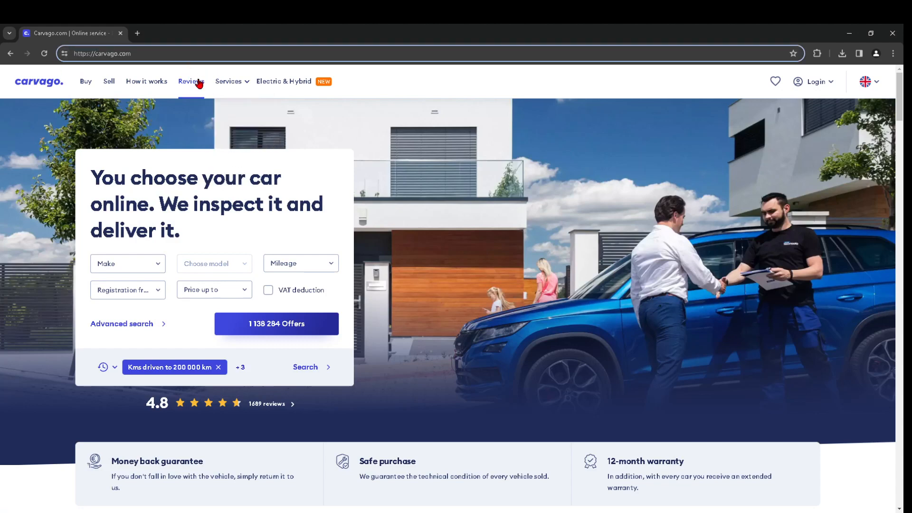
Step: Open Reviews, highlight the slogan quote under the rating, and scroll to the verified review cards
click(191, 80)
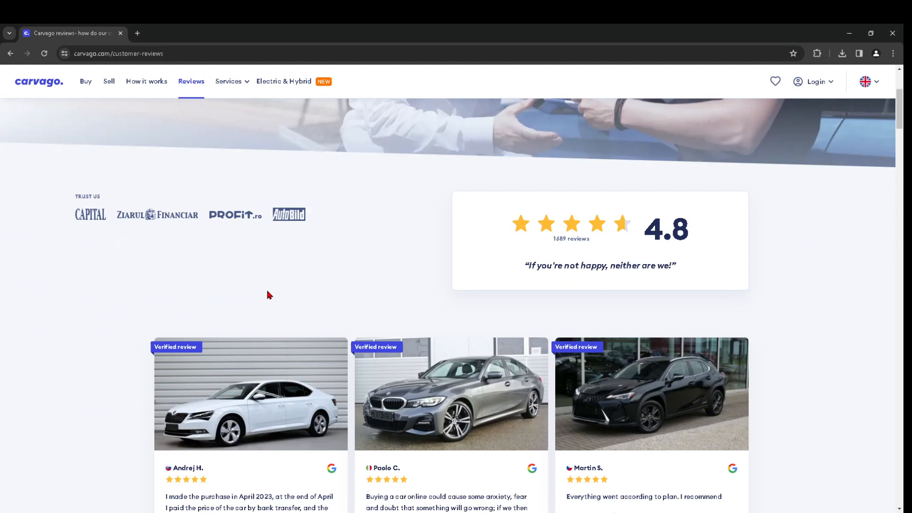
drag(526, 265, 675, 264)
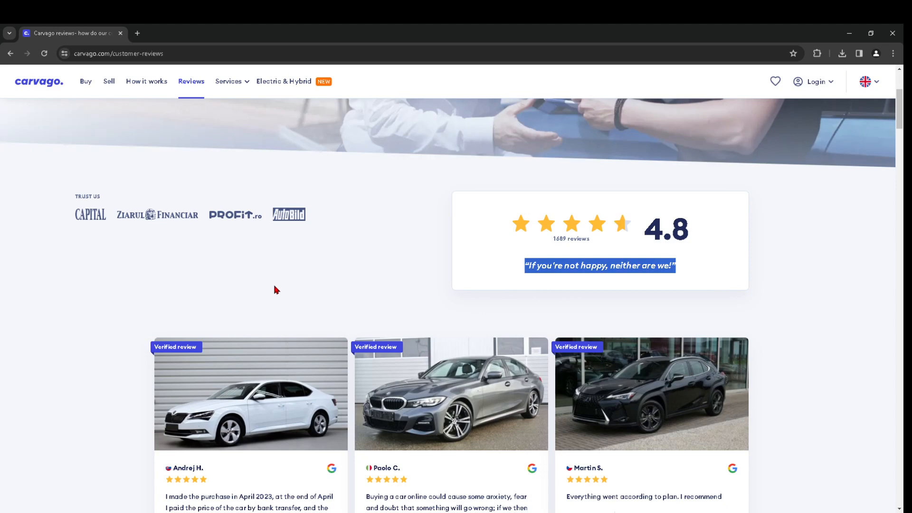
scroll(down, 3)
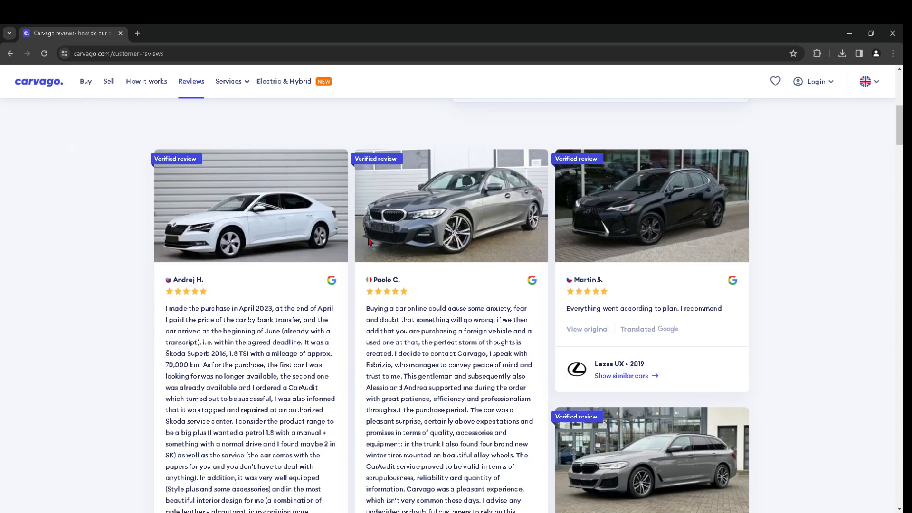
mouse_move(207, 293)
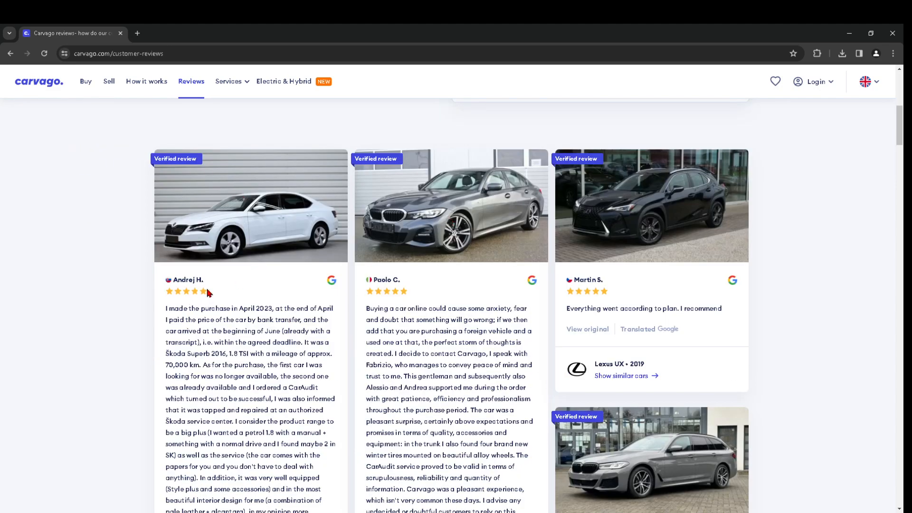
scroll(down, 3)
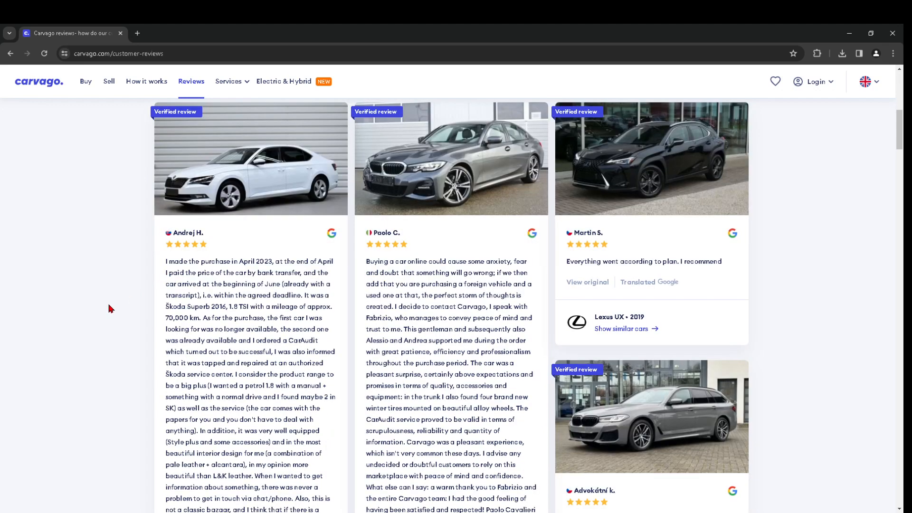
mouse_move(644, 403)
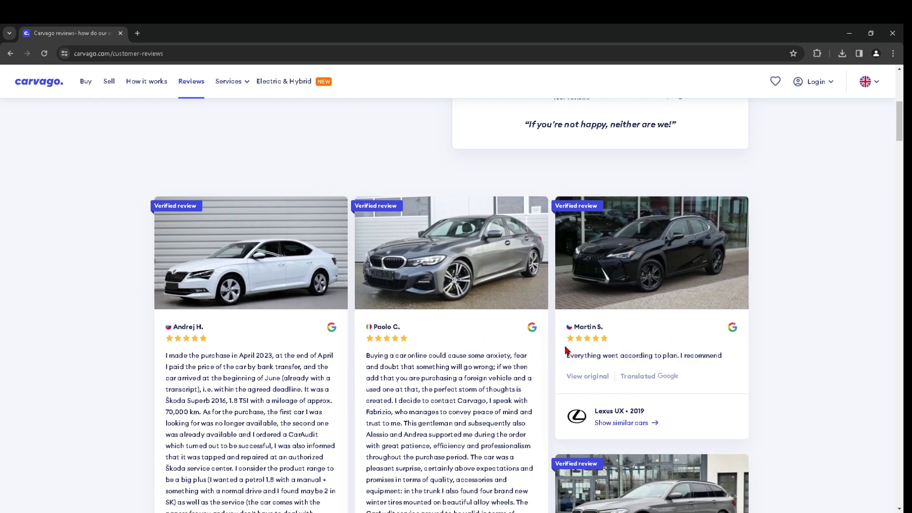
Step: Select the Lexus UX 2019 review 'Everything went according to plan. I recommend'
double_click(588, 327)
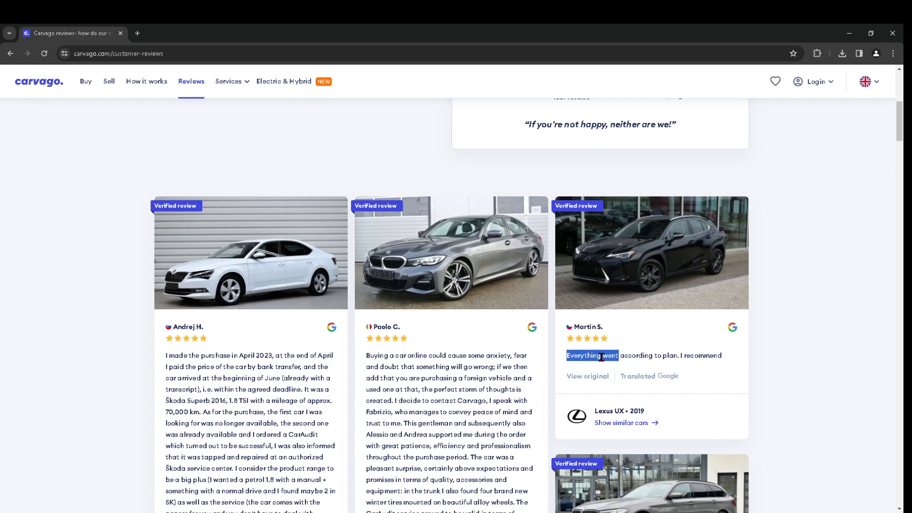
drag(567, 355, 721, 355)
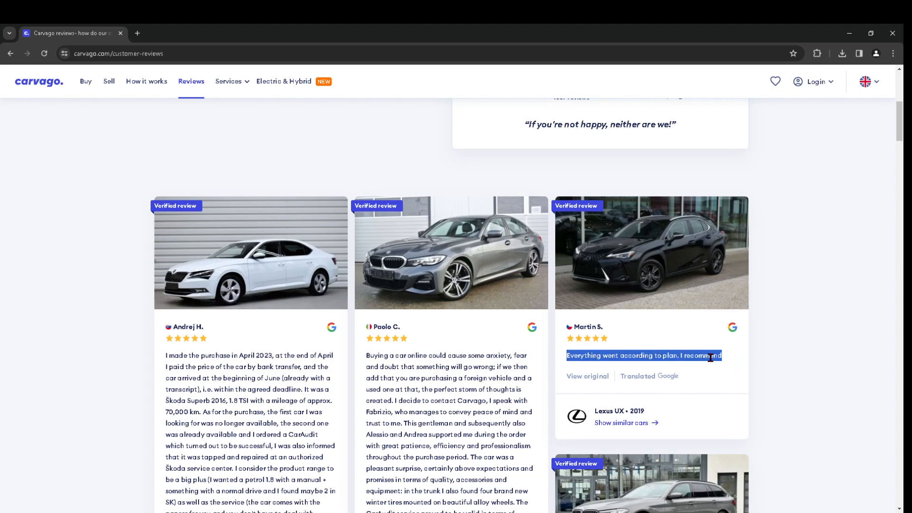
Step: Scroll down to the Seat Tarraco, Citroen C3, Volkswagen and Mazda 6 reviews
scroll(down, 3)
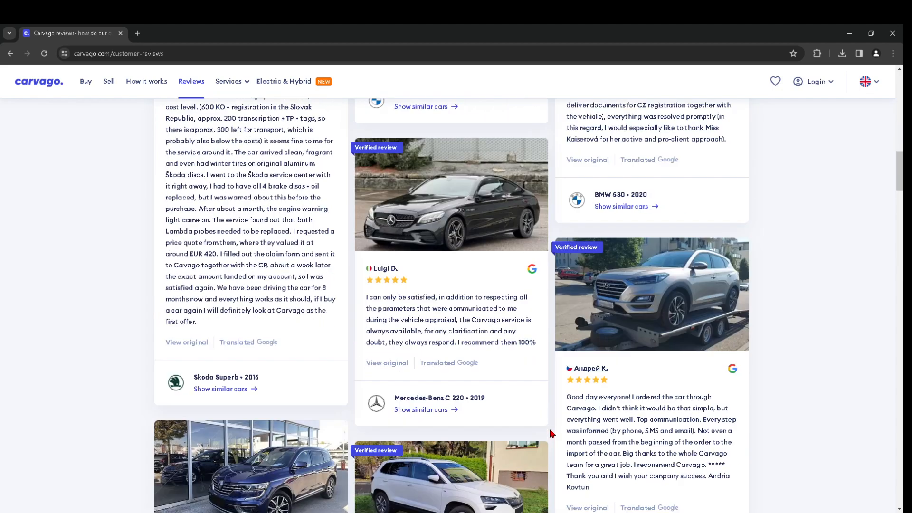
scroll(down, 3)
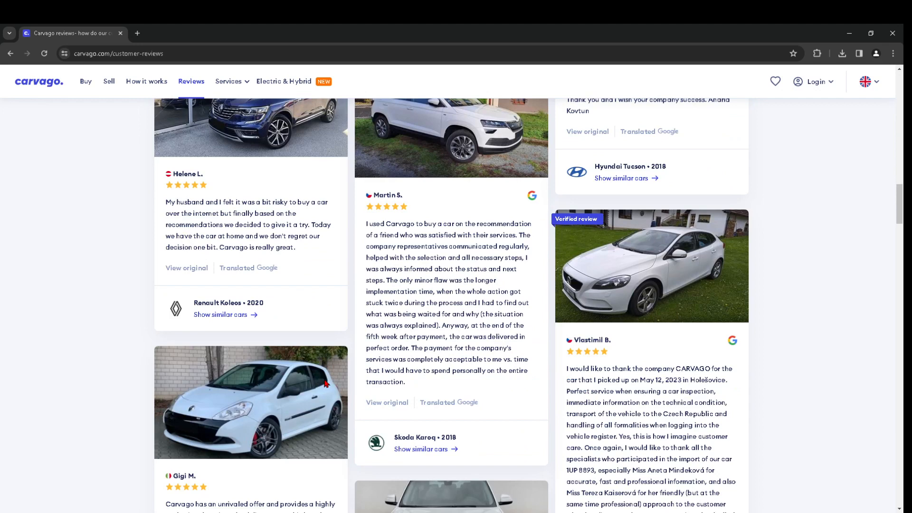
scroll(down, 3)
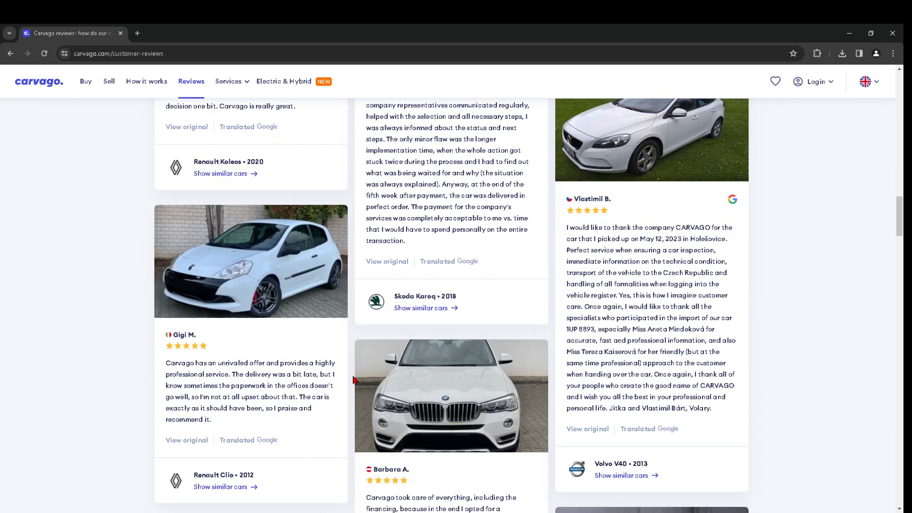
scroll(down, 3)
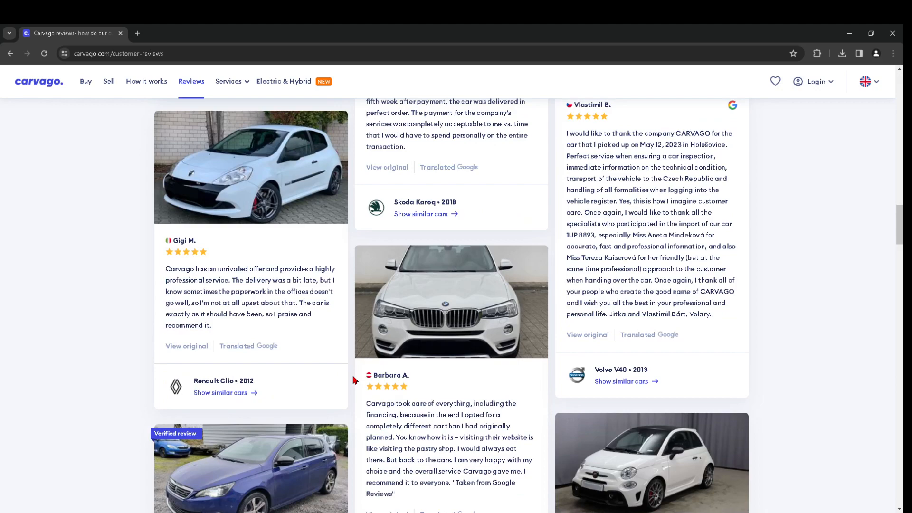
scroll(down, 3)
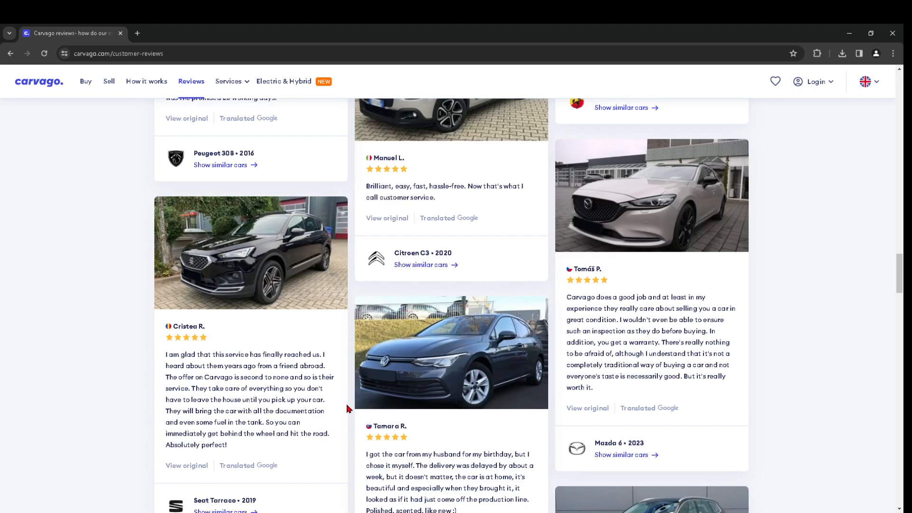
mouse_move(348, 408)
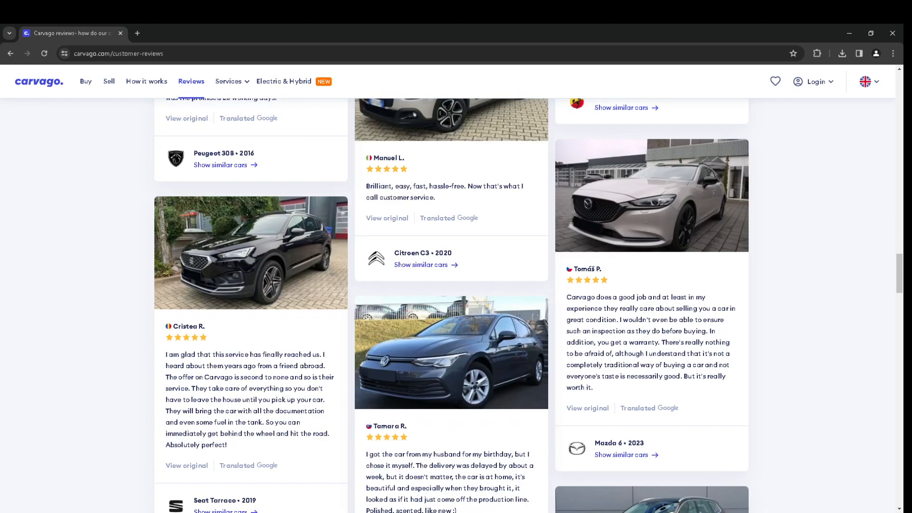